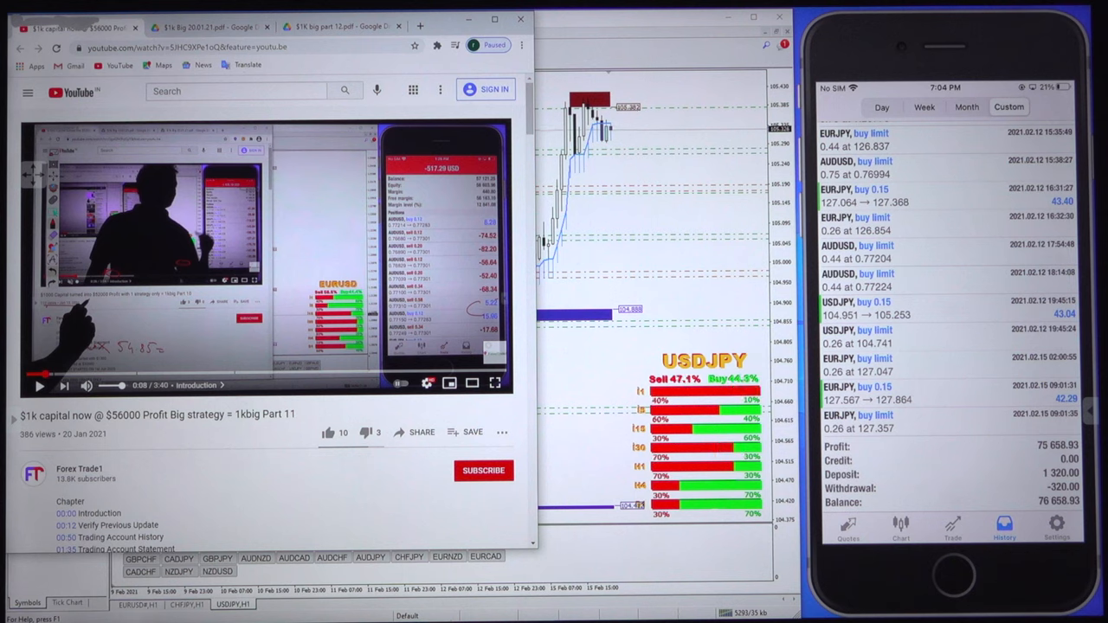
Bring the description's earlier base capital, balance and equity entries into view.
right_click(177, 364)
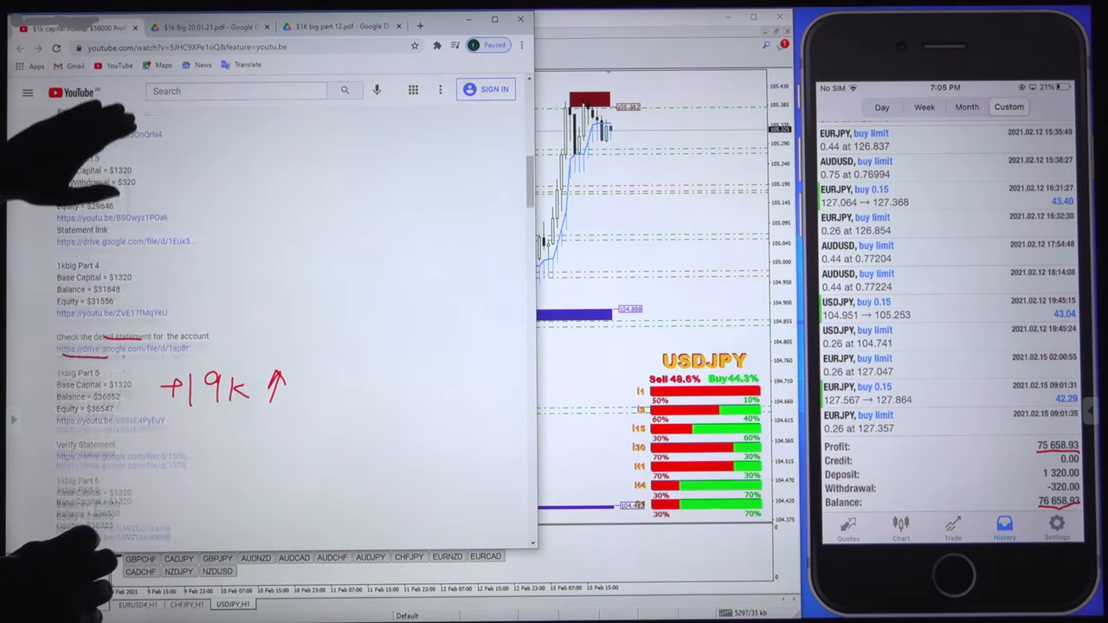
Scroll the description down to Part 13's $55,000 equity entry.
scroll("down", 3)
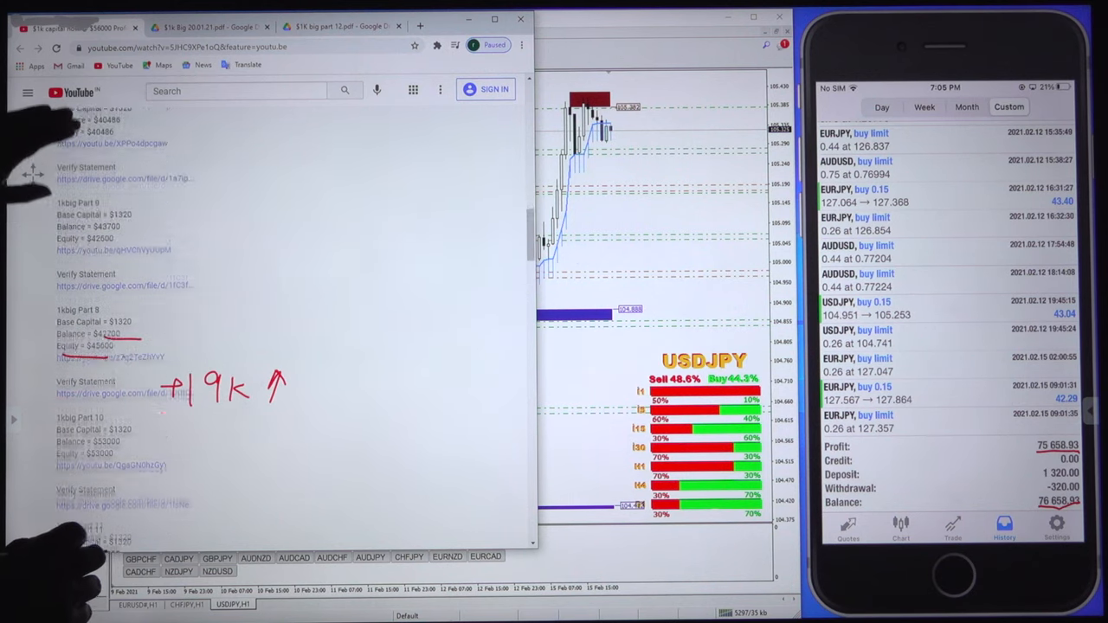
scroll("down", 3)
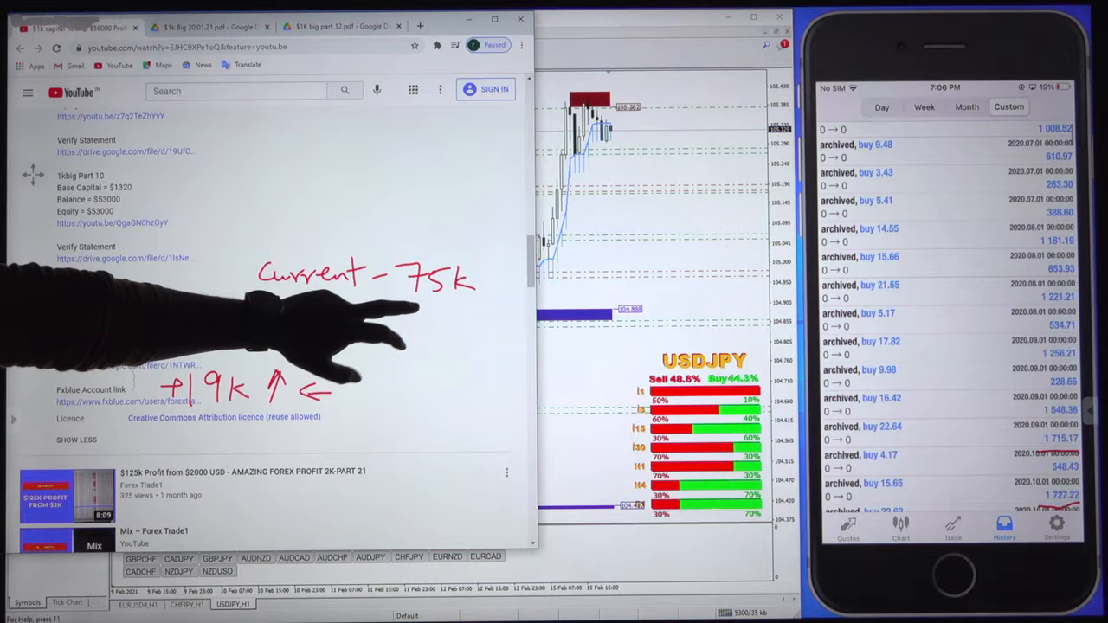
Return up the watch page, then switch to the Google Drive statement PDF tab.
scroll("down", 3)
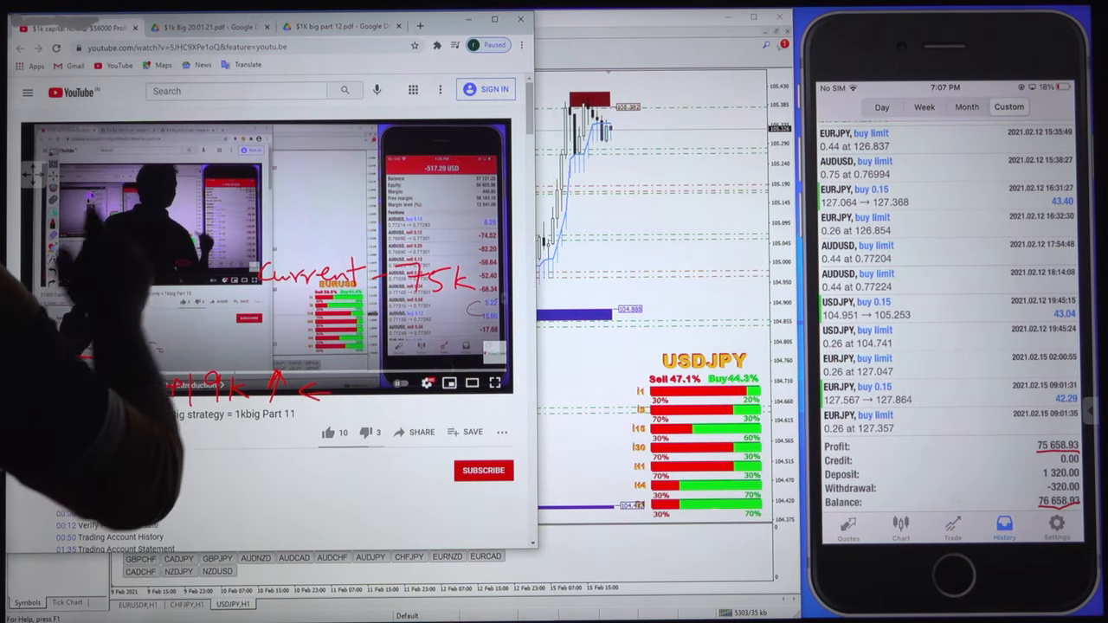
left_click(338, 26)
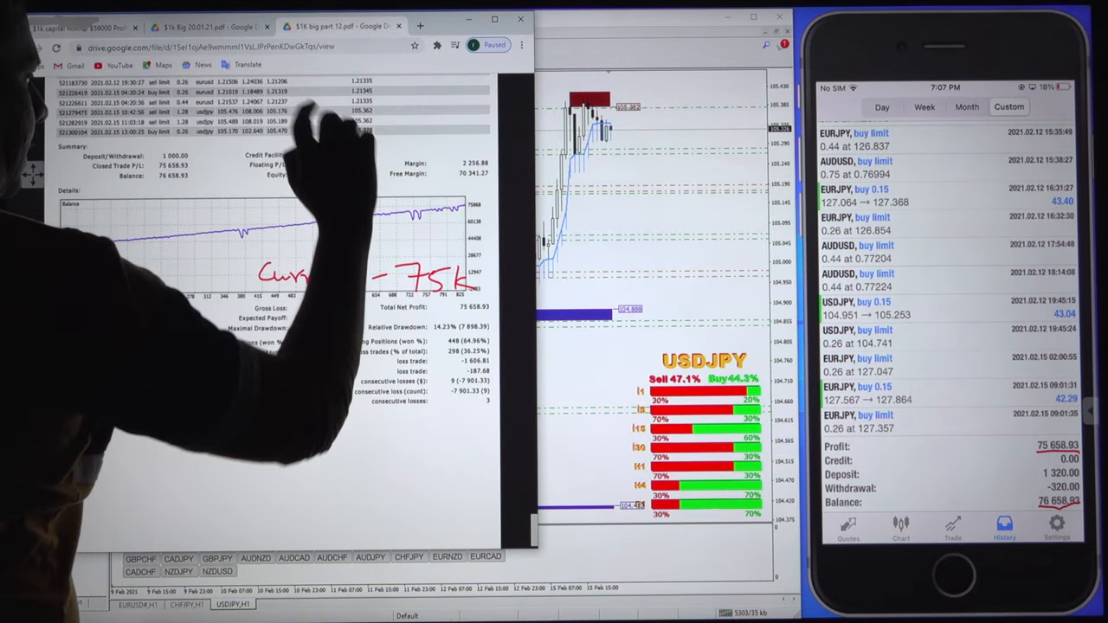